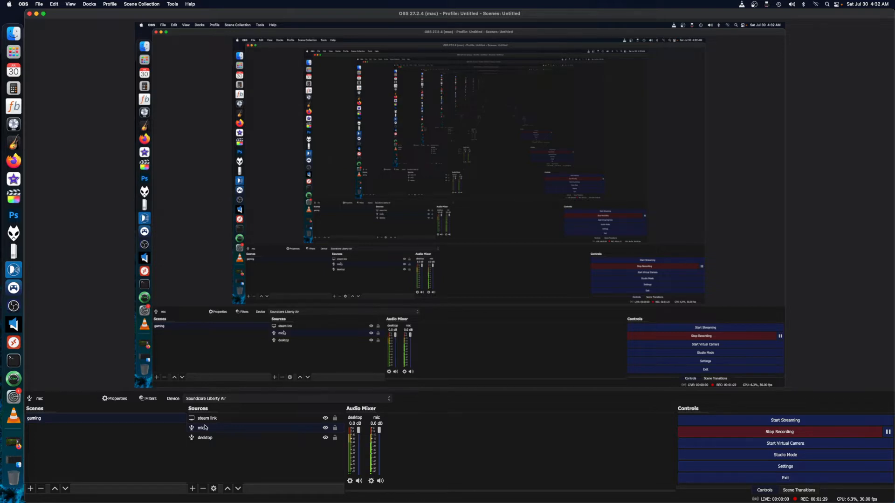
mouse_move(13, 325)
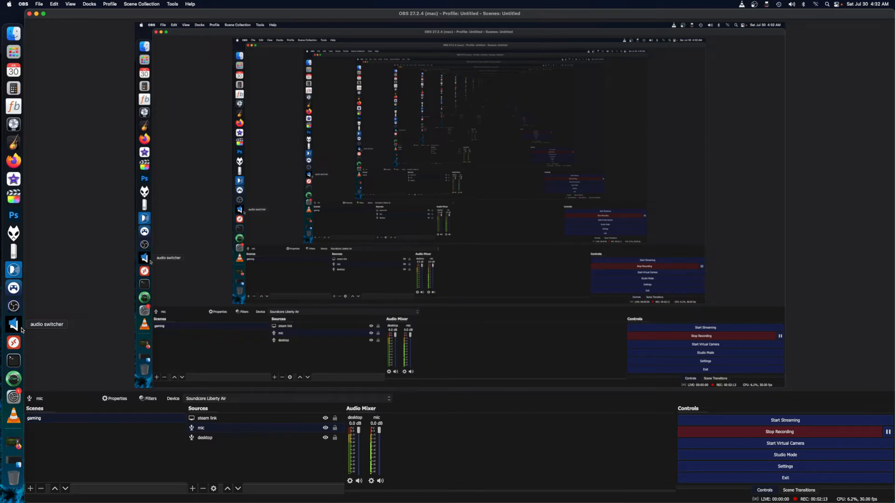